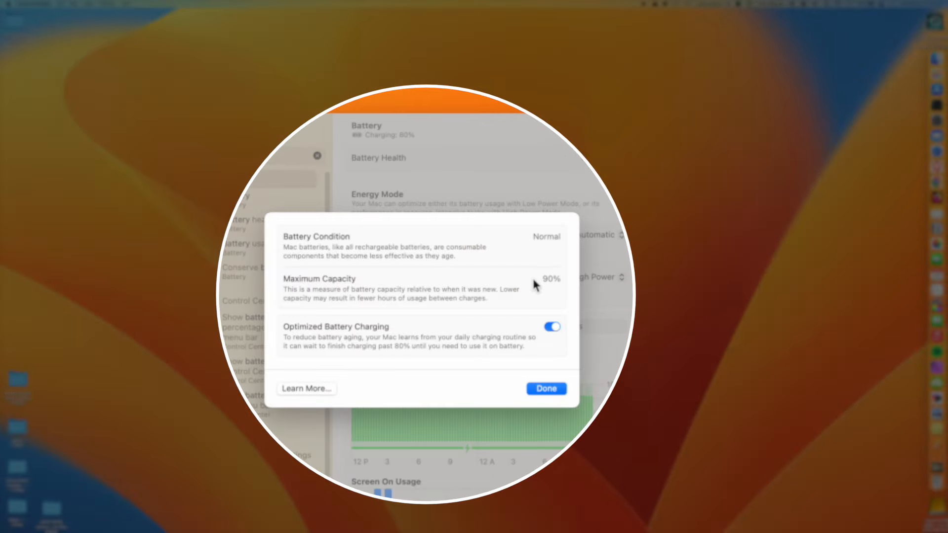
pyautogui.moveTo(554, 284)
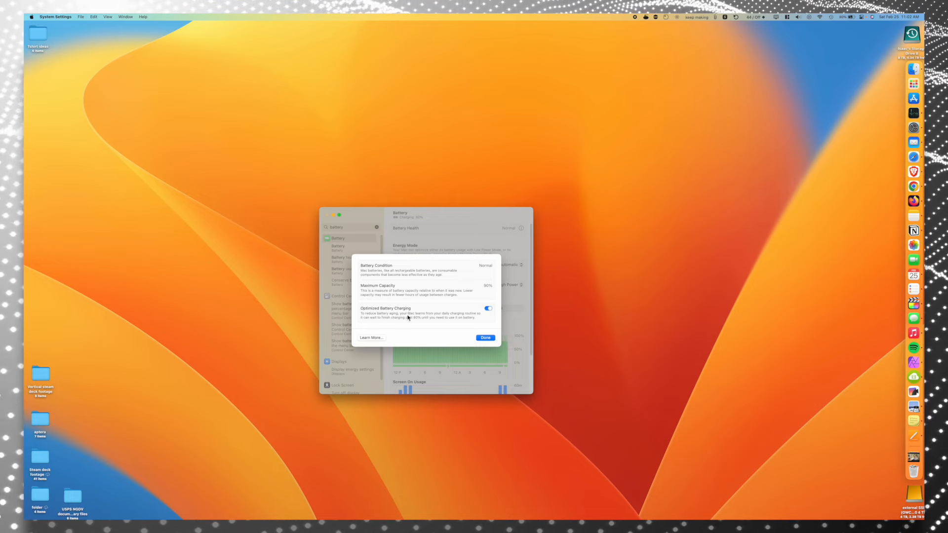
pyautogui.moveTo(426, 322)
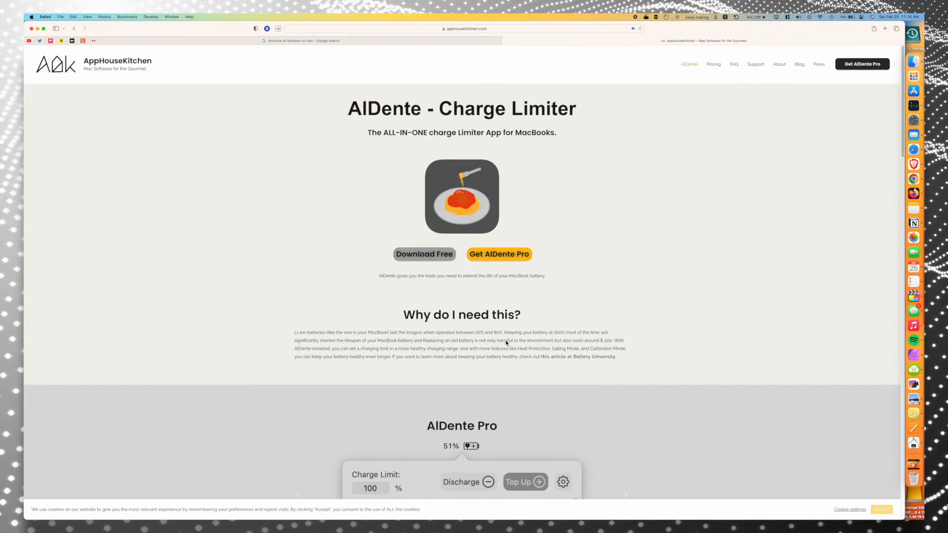
# Scroll the AppHouseKitchen page to reach the AlDente Free download
pyautogui.scroll(-3)
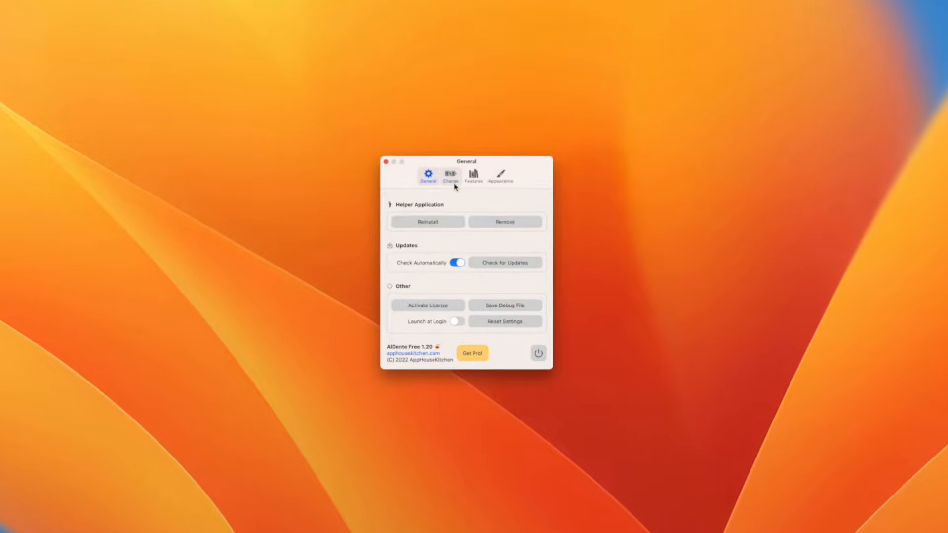
# View AlDente's Charge, Sailing Mode/Heat Protection Features, and menubar-icon Appearance settings
pyautogui.click(450, 175)
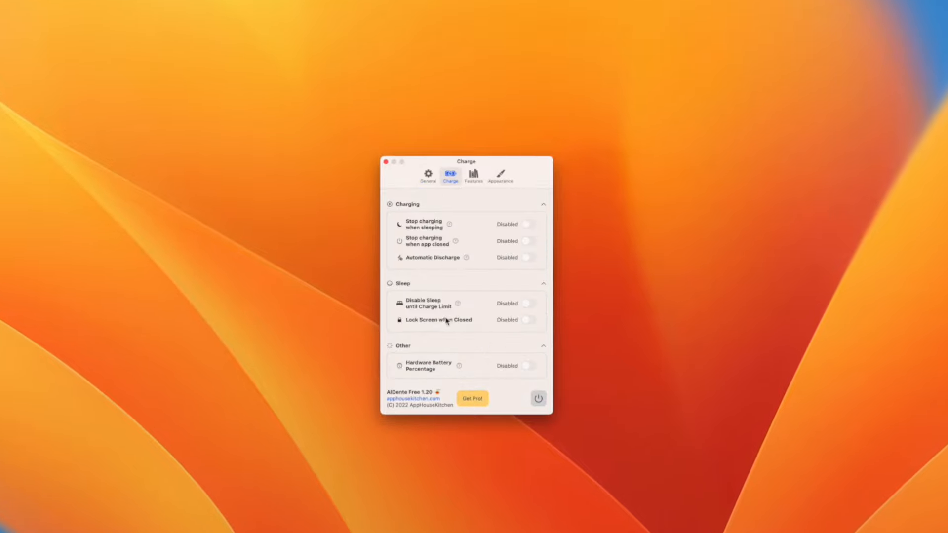
pyautogui.click(473, 175)
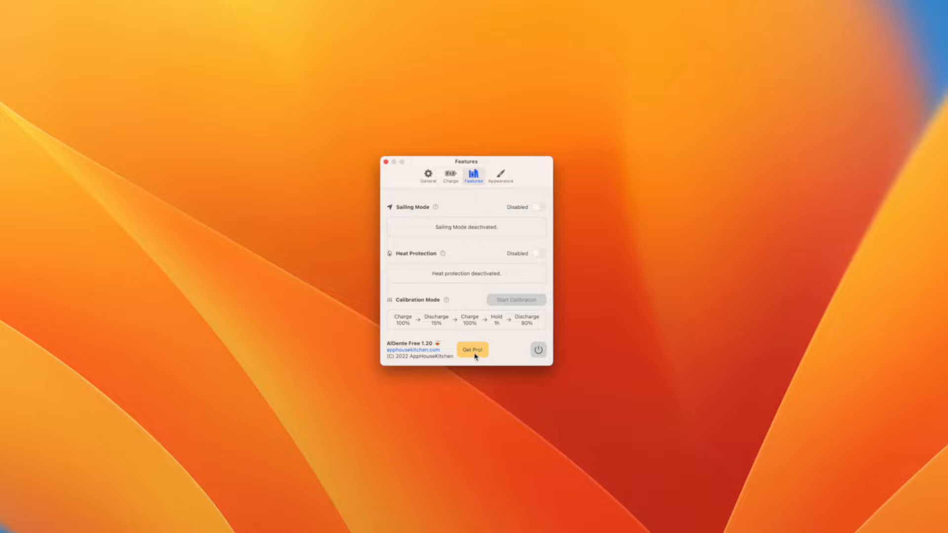
pyautogui.click(499, 178)
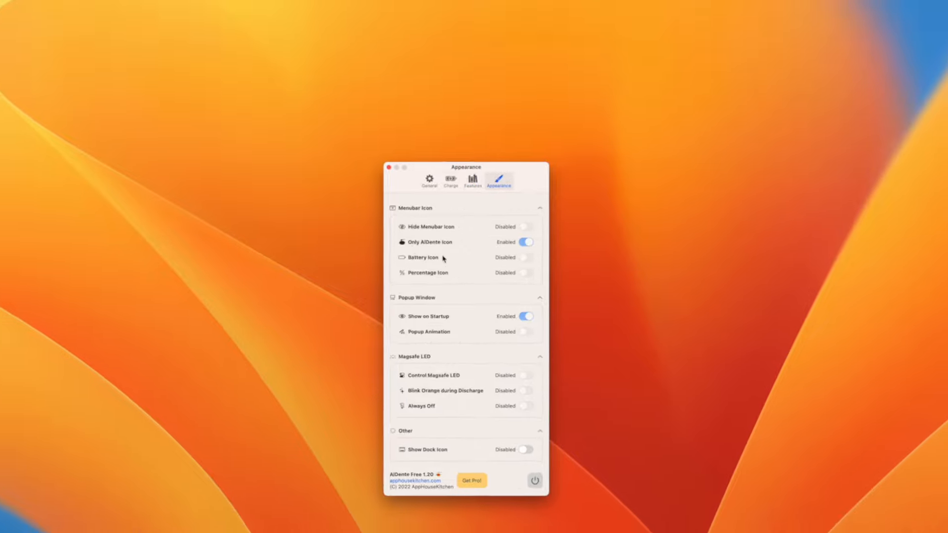